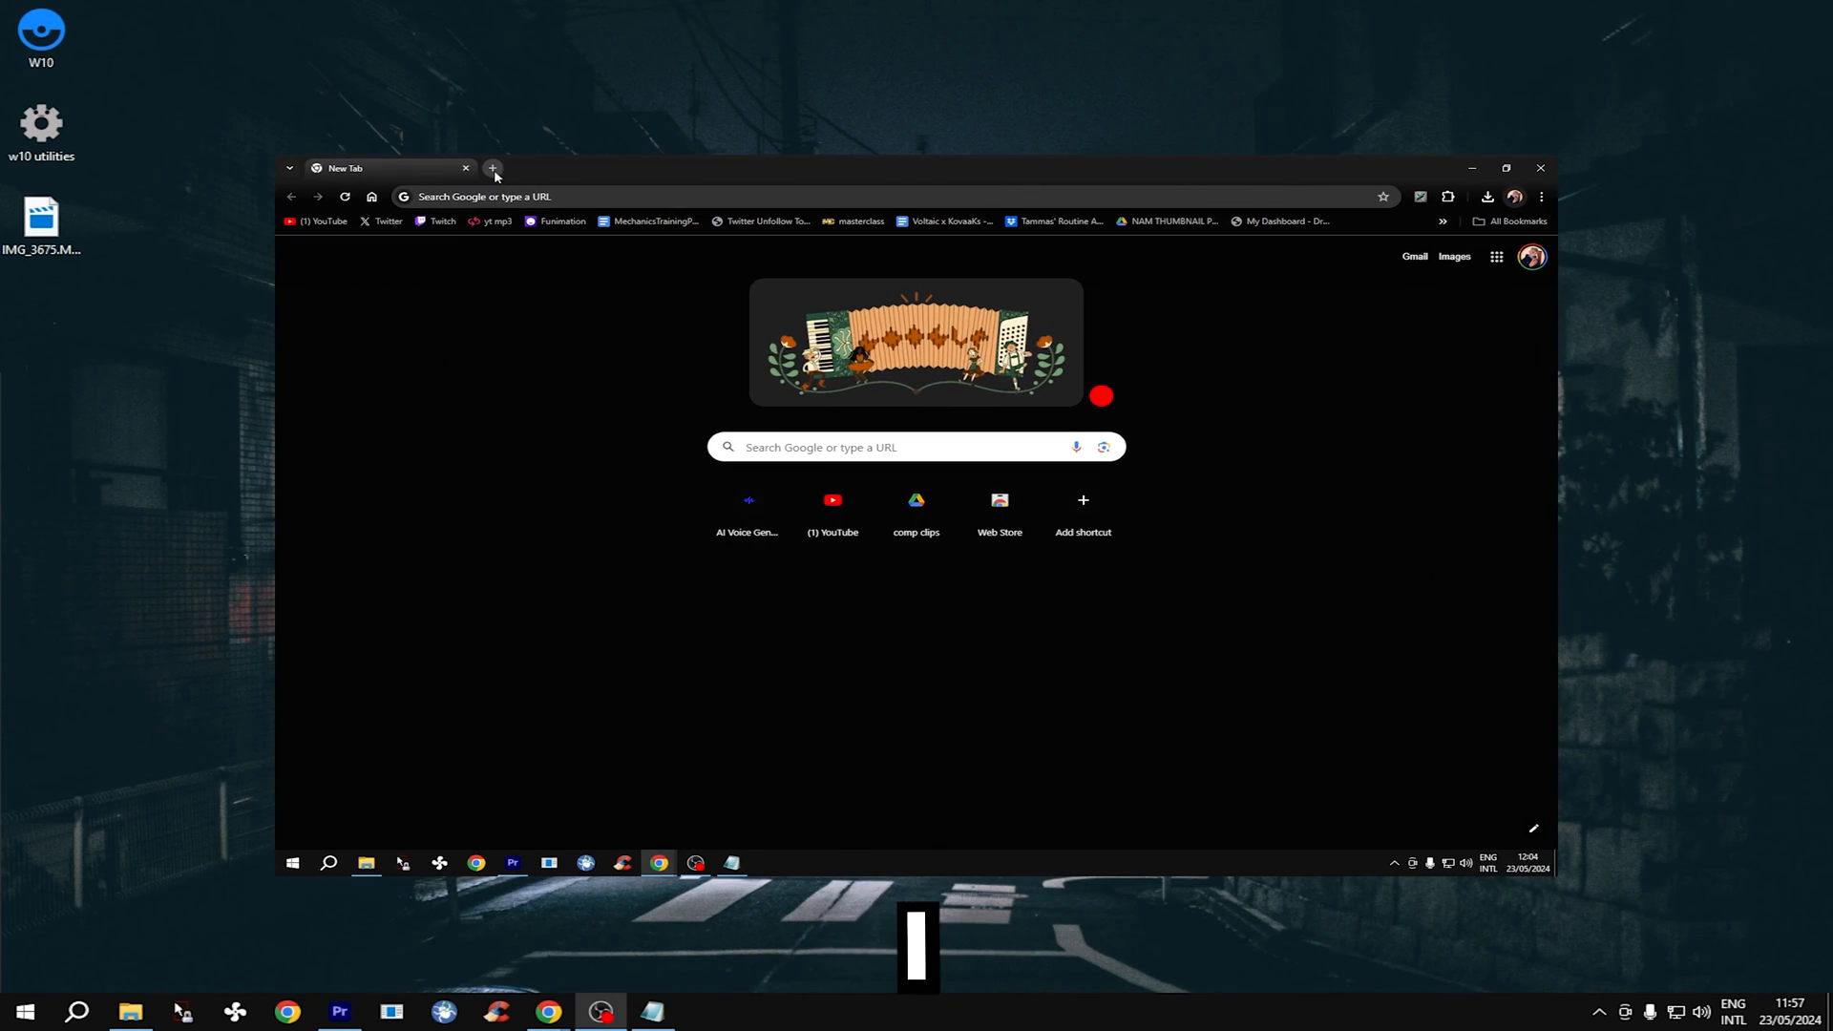
# Search Google for 'gmk joystick' from the address bar suggestions.
pyautogui.write('gmk')
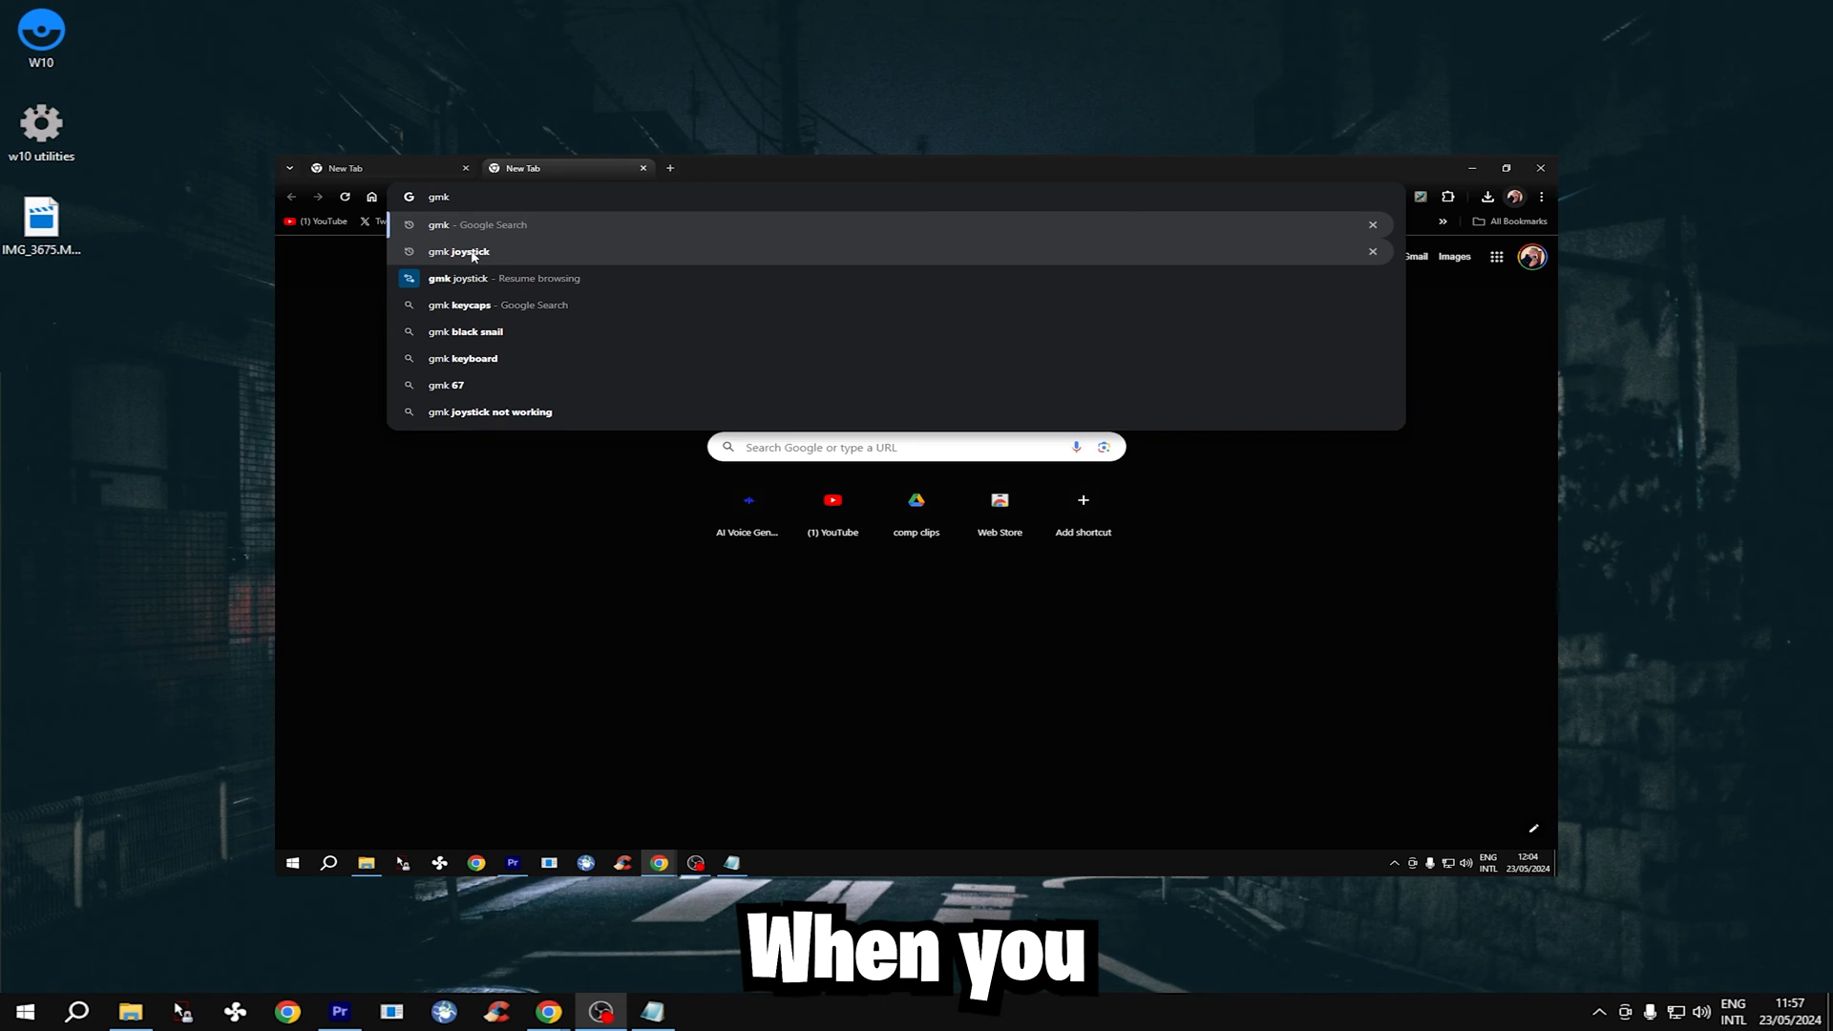
pyautogui.click(456, 252)
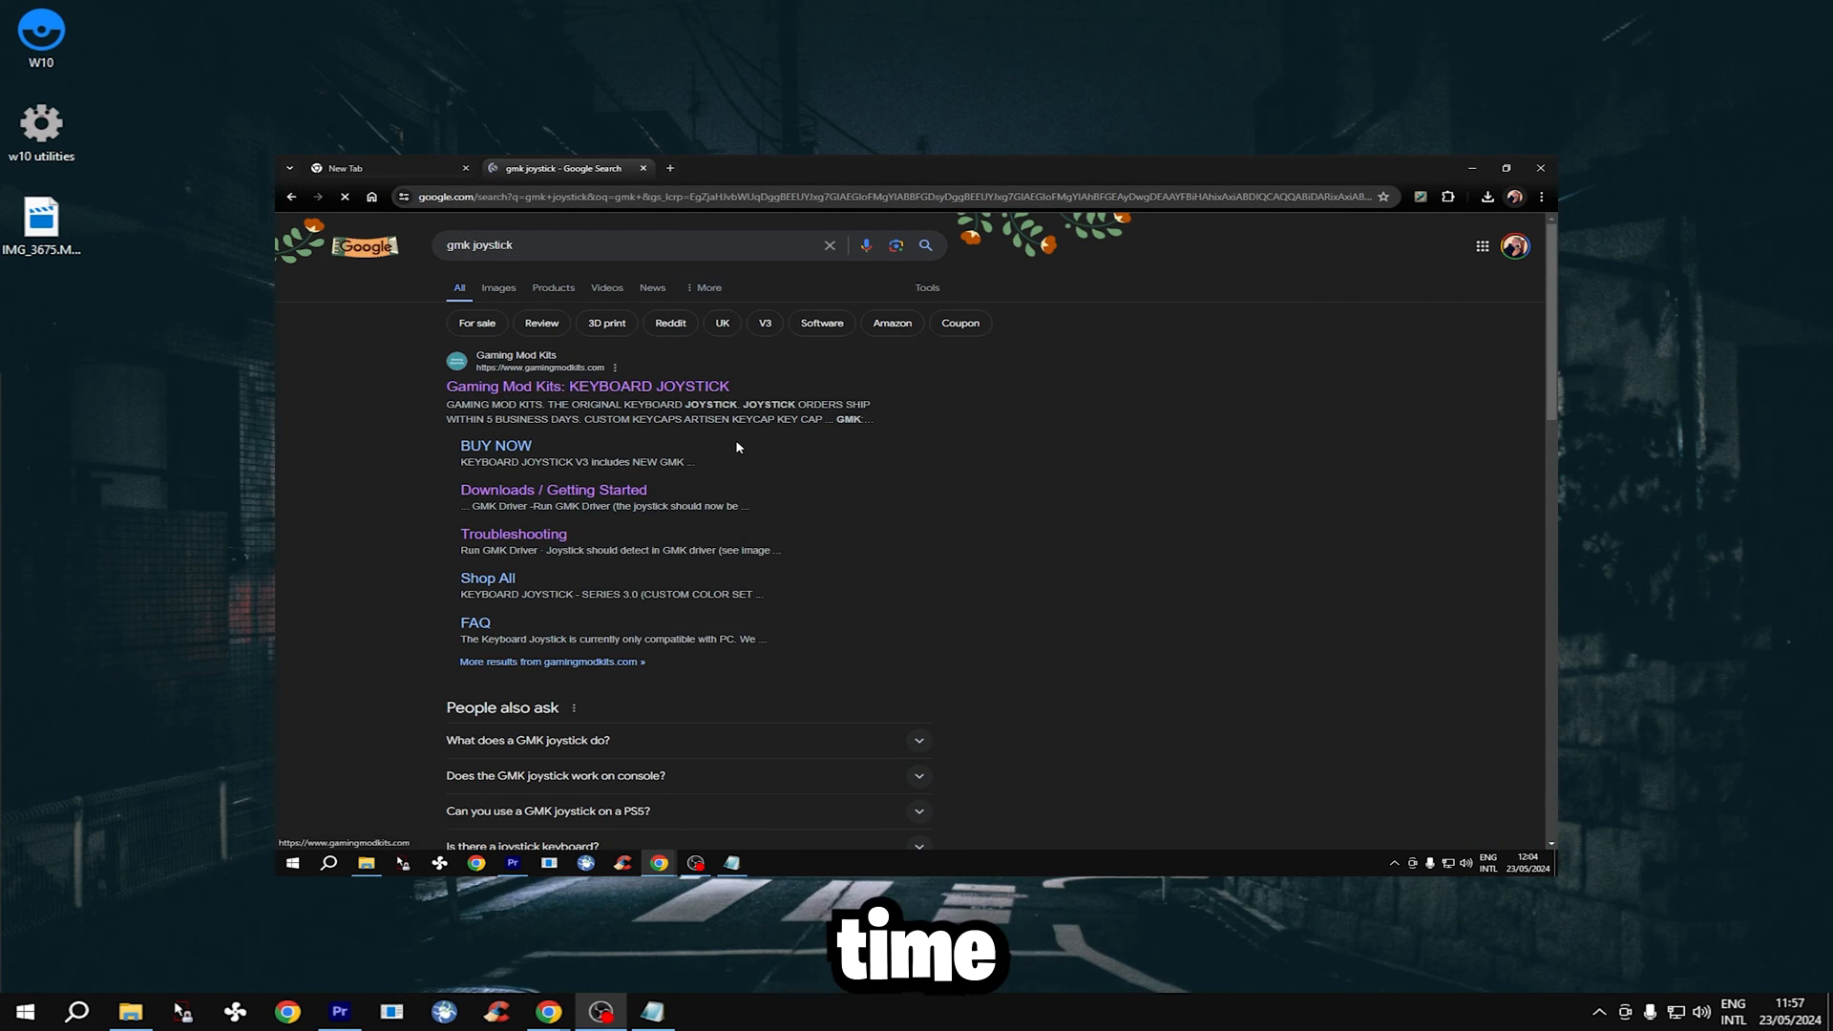
# Go to the Gaming Mod Kits site's Downloads page and reach the GMK Driver link.
pyautogui.click(588, 386)
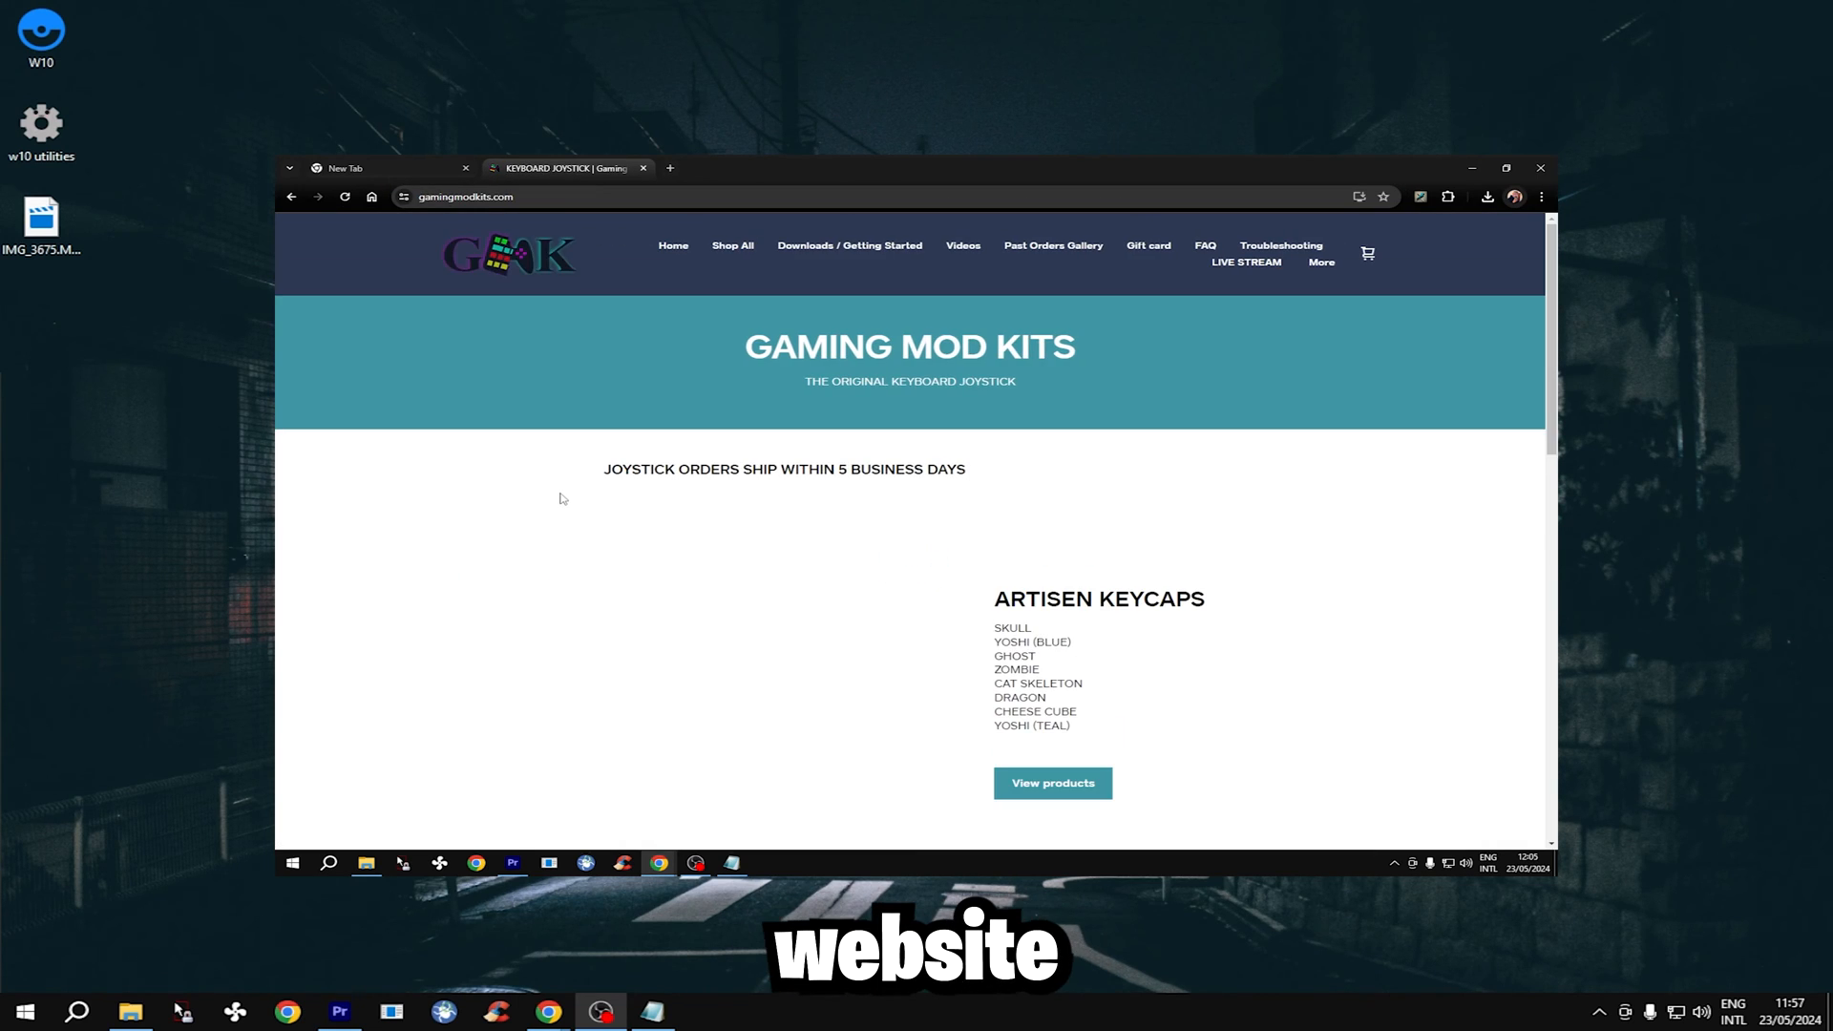
pyautogui.click(850, 246)
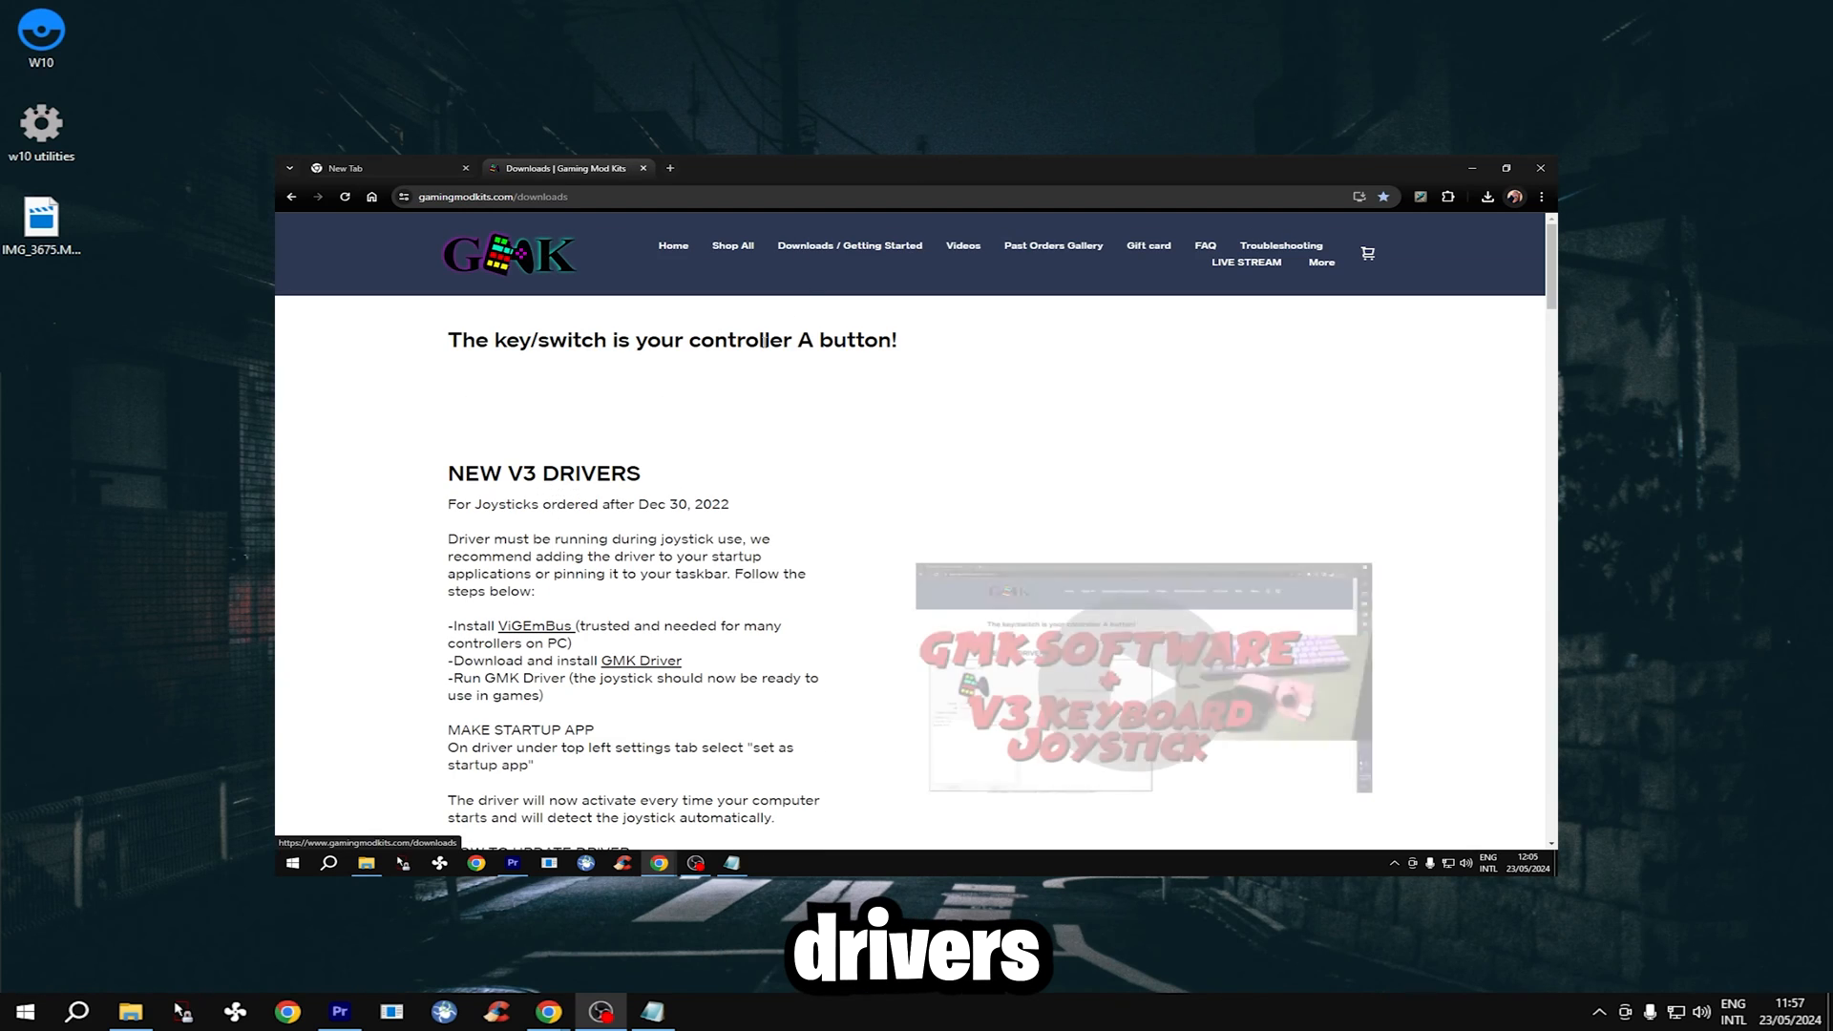
pyautogui.scroll(-3)
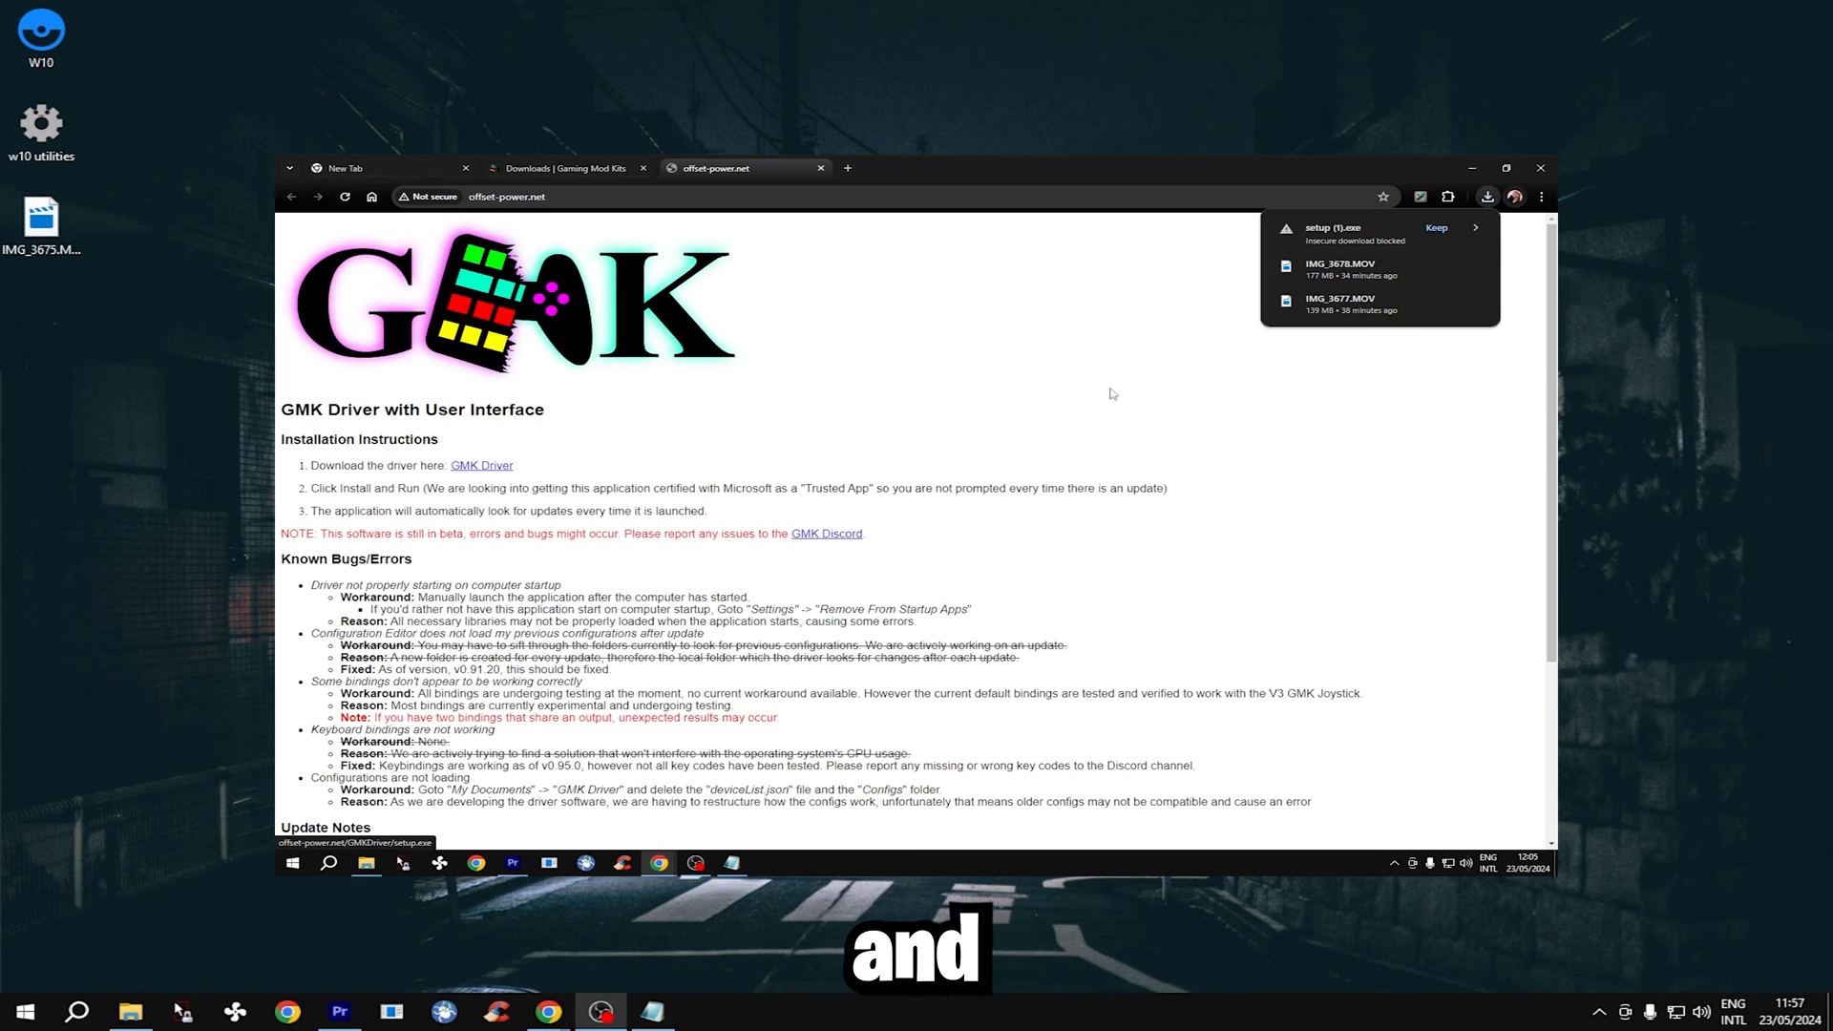
# Dismiss the downloads panel and close the Configuration Editor so the Low Impact driver console runs.
pyautogui.click(1436, 227)
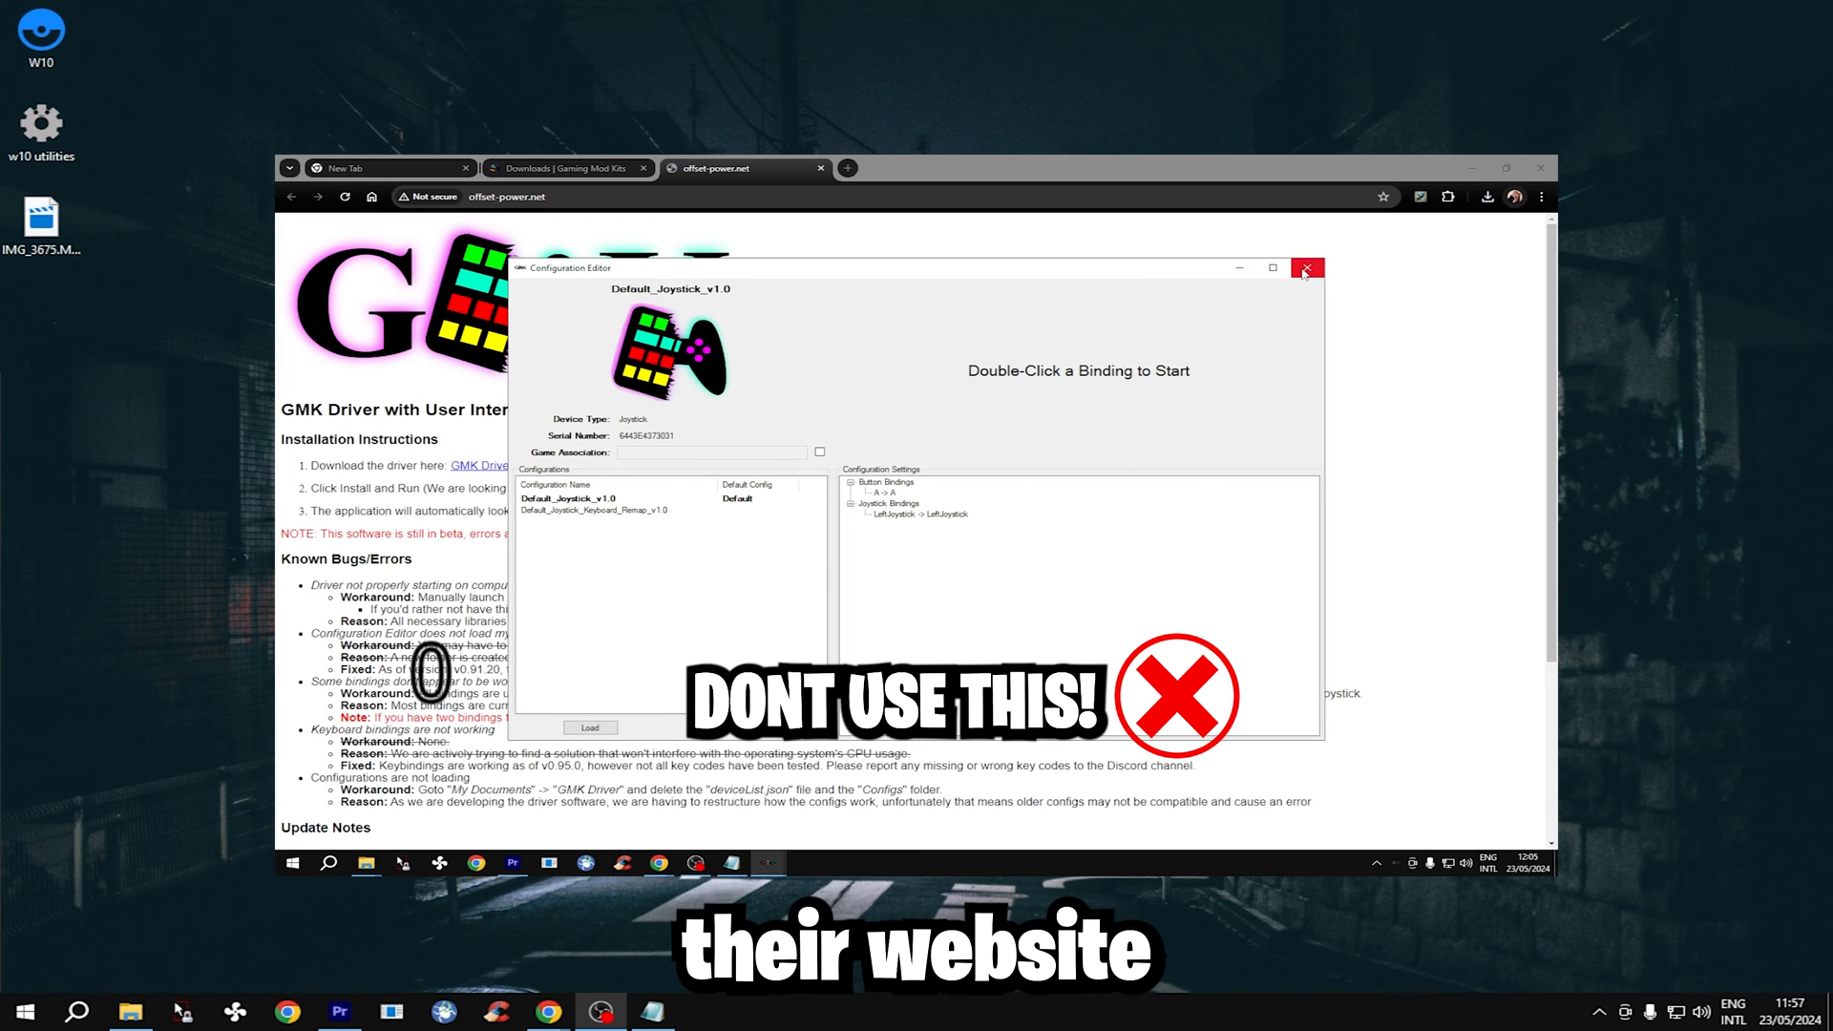
pyautogui.click(1306, 267)
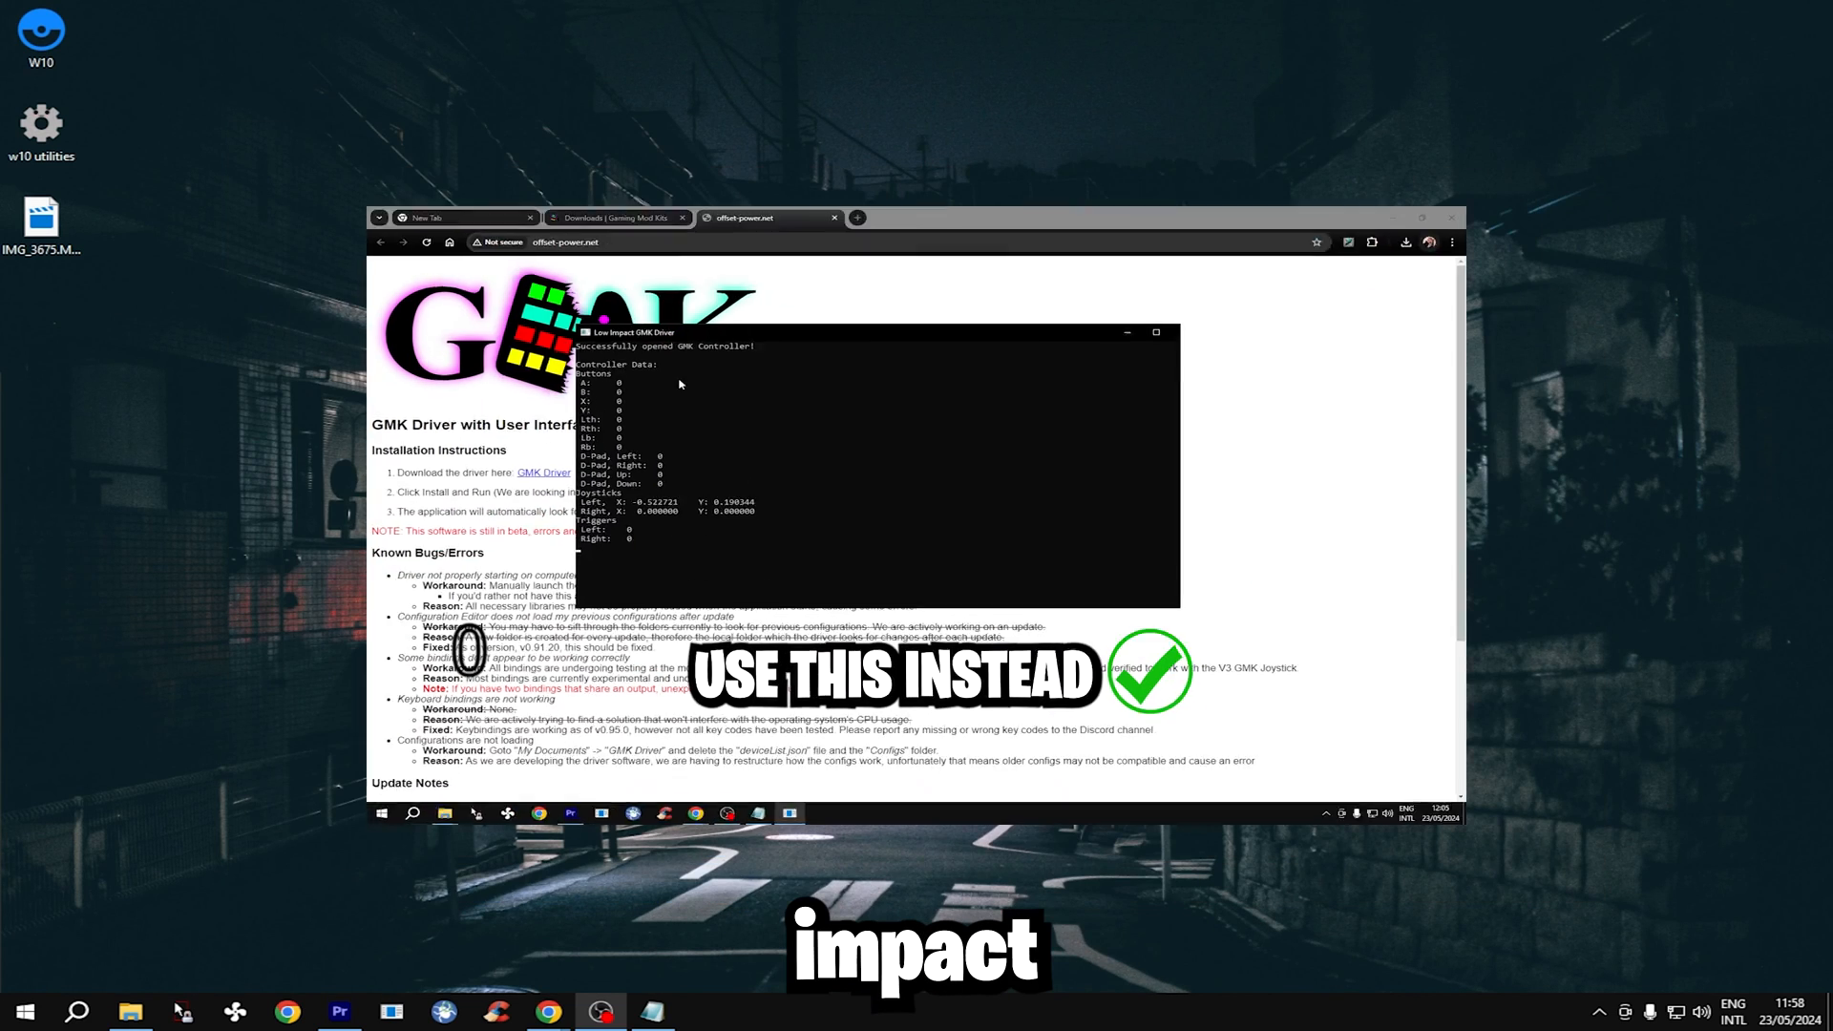